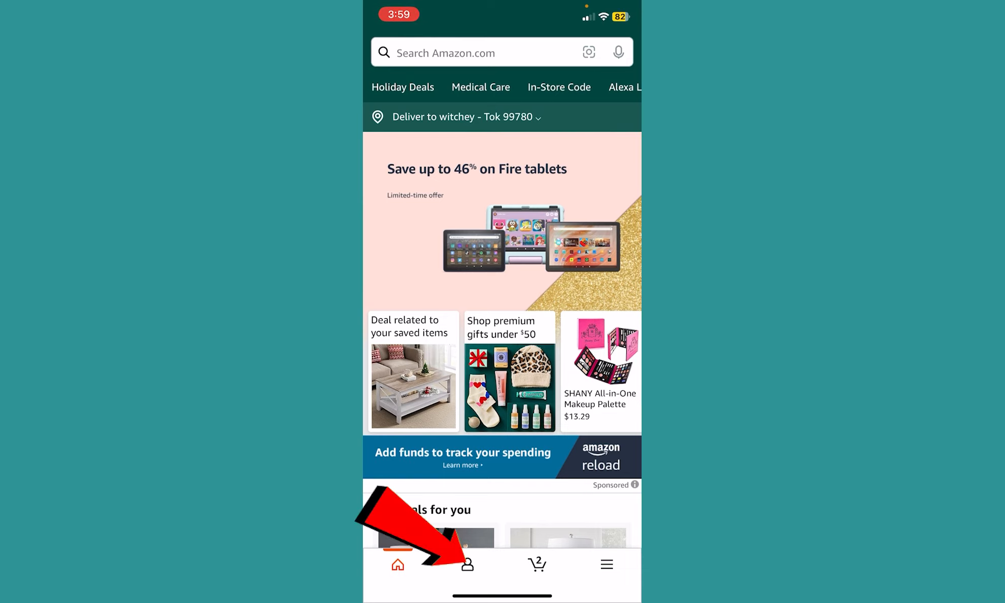
Go to the account area to reach the Amazon Pay Wallet.
{"action": "left_click", "coordinate": [468, 564]}
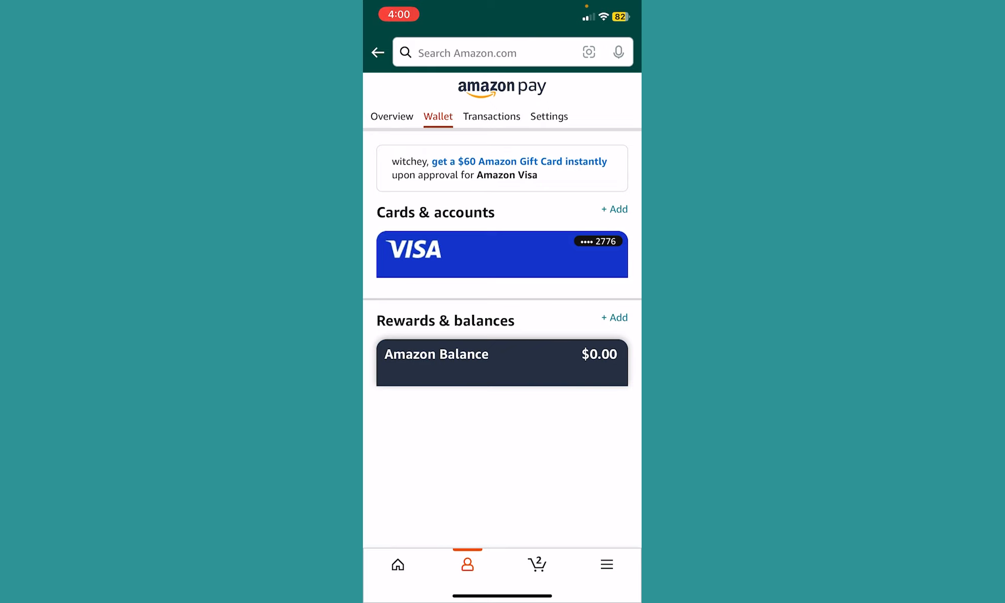
Start adding a payment method from '+ Add' beside Cards & accounts.
{"action": "left_click", "coordinate": [613, 209]}
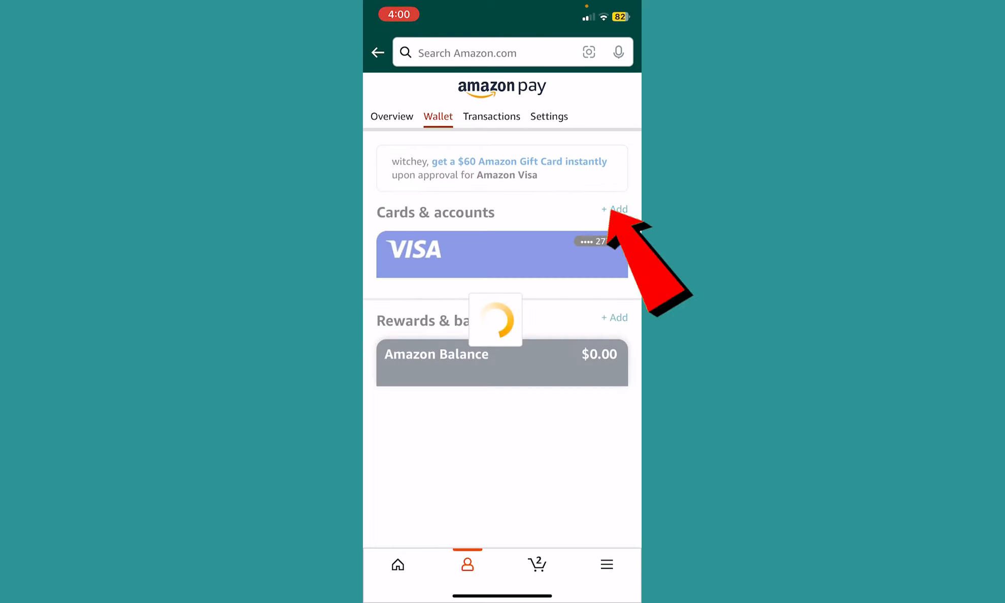
{"action": "left_click", "coordinate": [615, 209]}
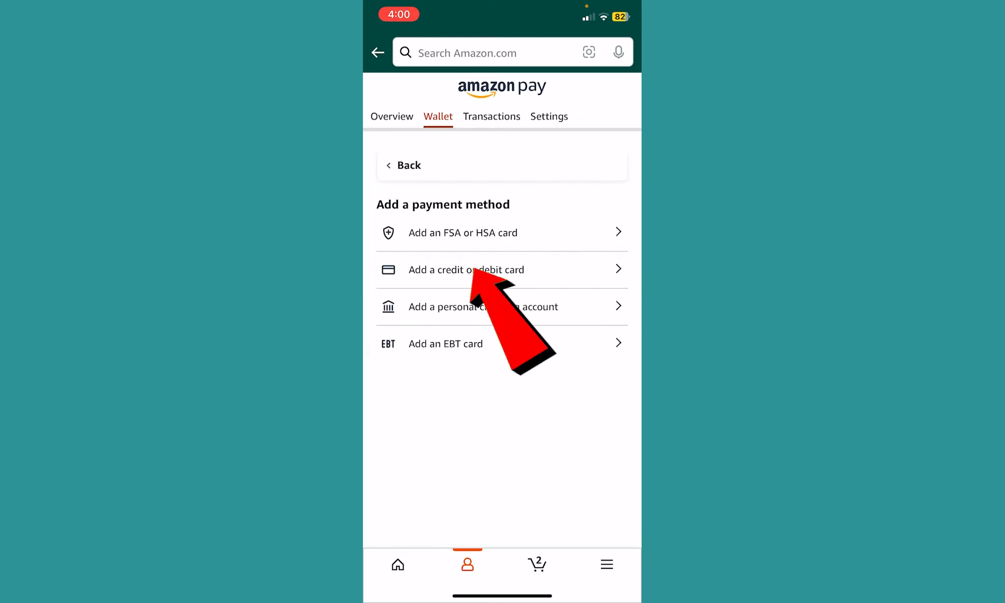
Fill the credit or debit card form with number '123', expiry 04 / 54 and CVV, then return home.
{"action": "left_click", "coordinate": [466, 269]}
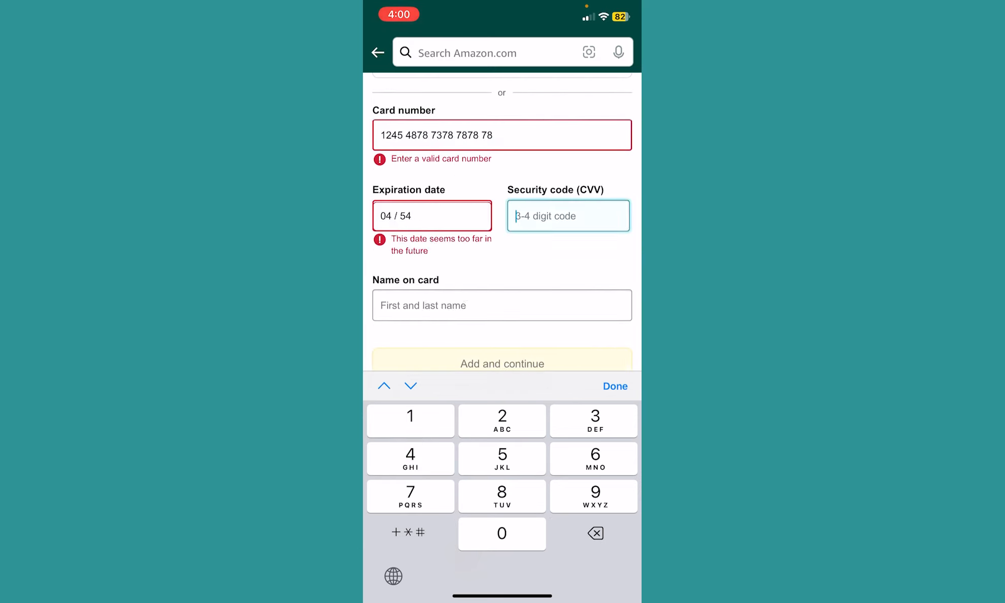
{"action": "type", "text": "123"}
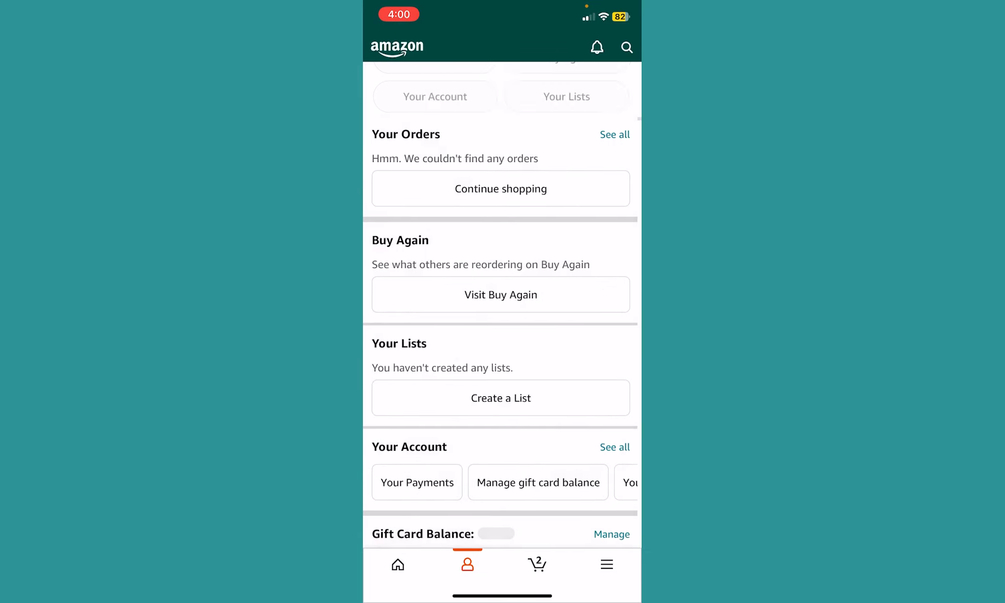
{"action": "left_click", "coordinate": [397, 564]}
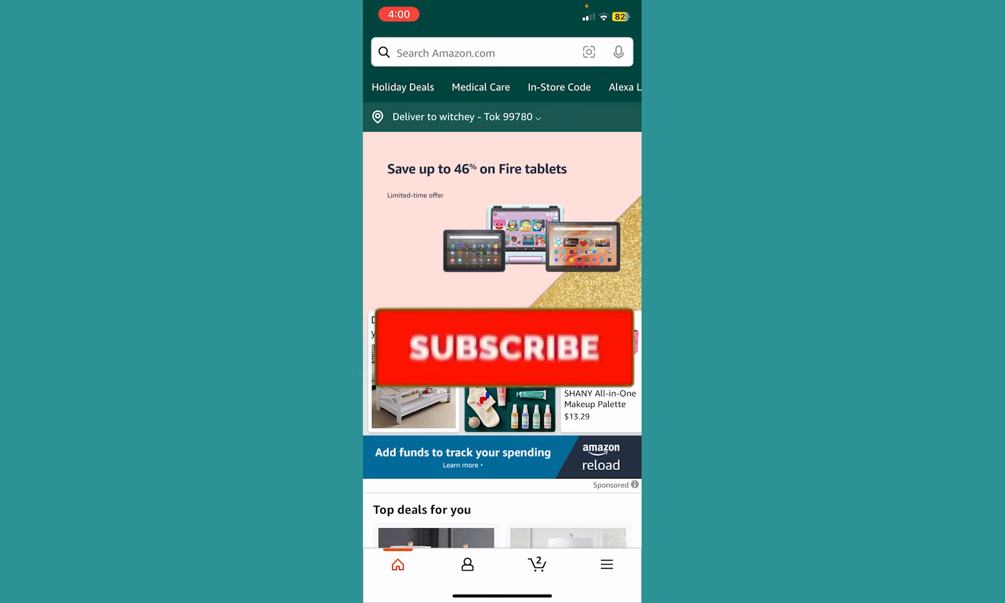
{"action": "left_click", "coordinate": [503, 347]}
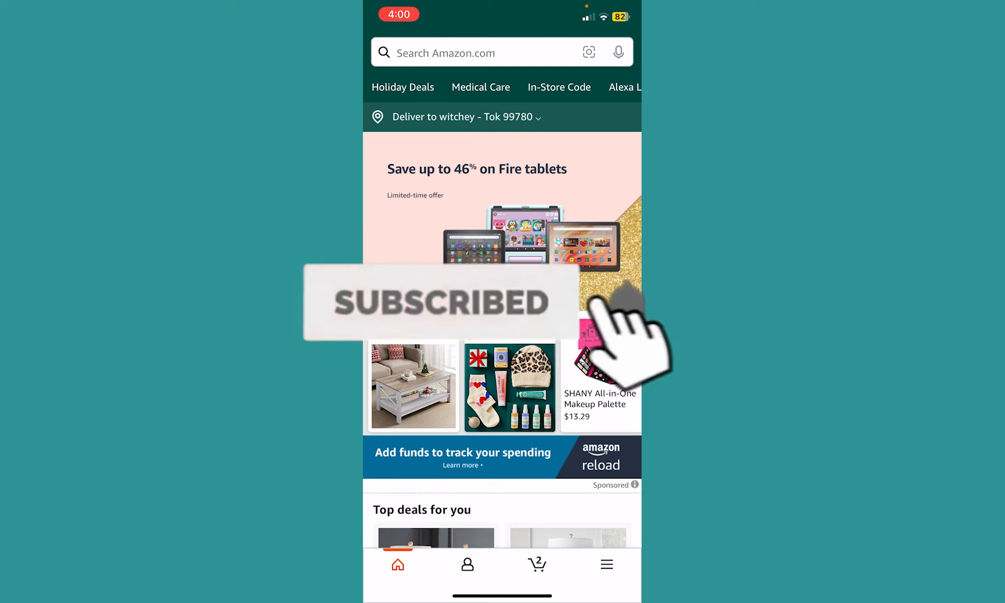